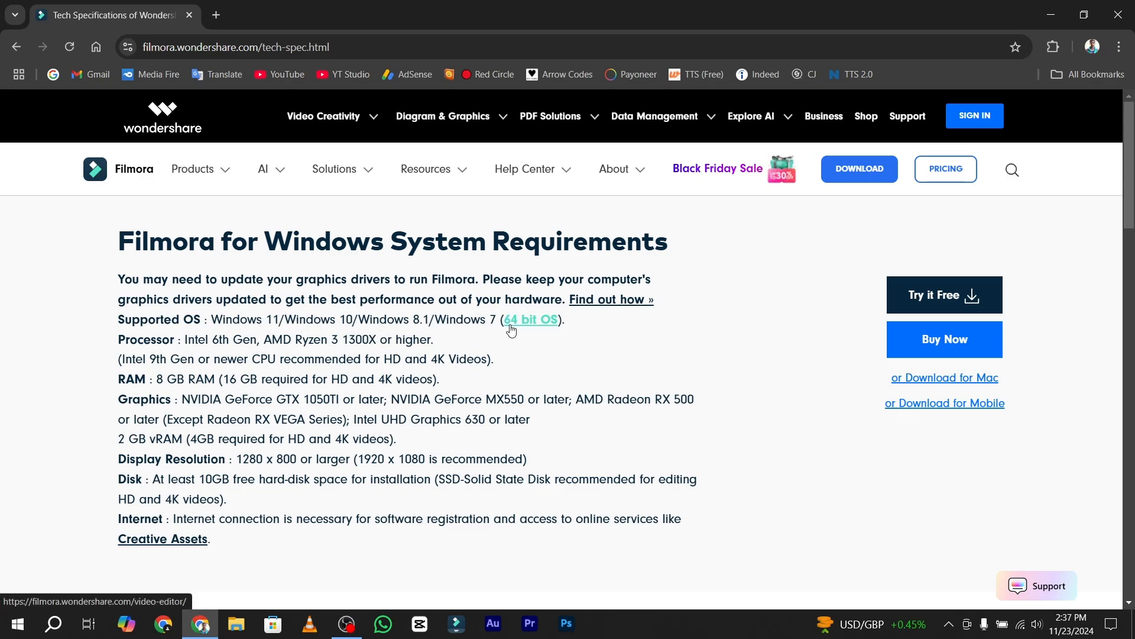
mouse_move(289, 310)
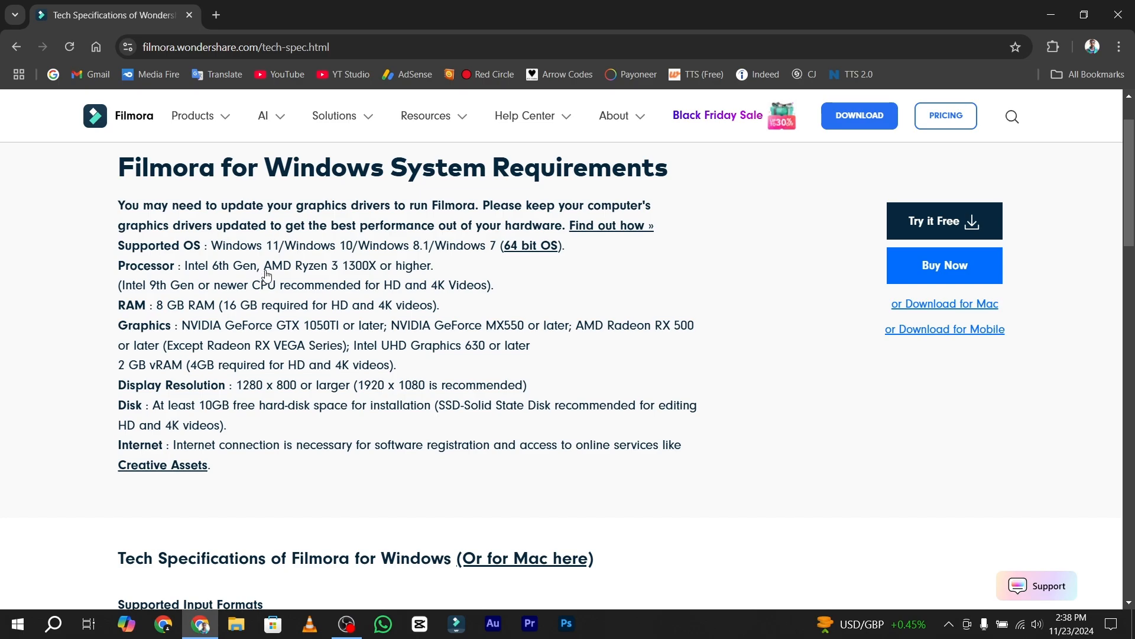
mouse_move(320, 277)
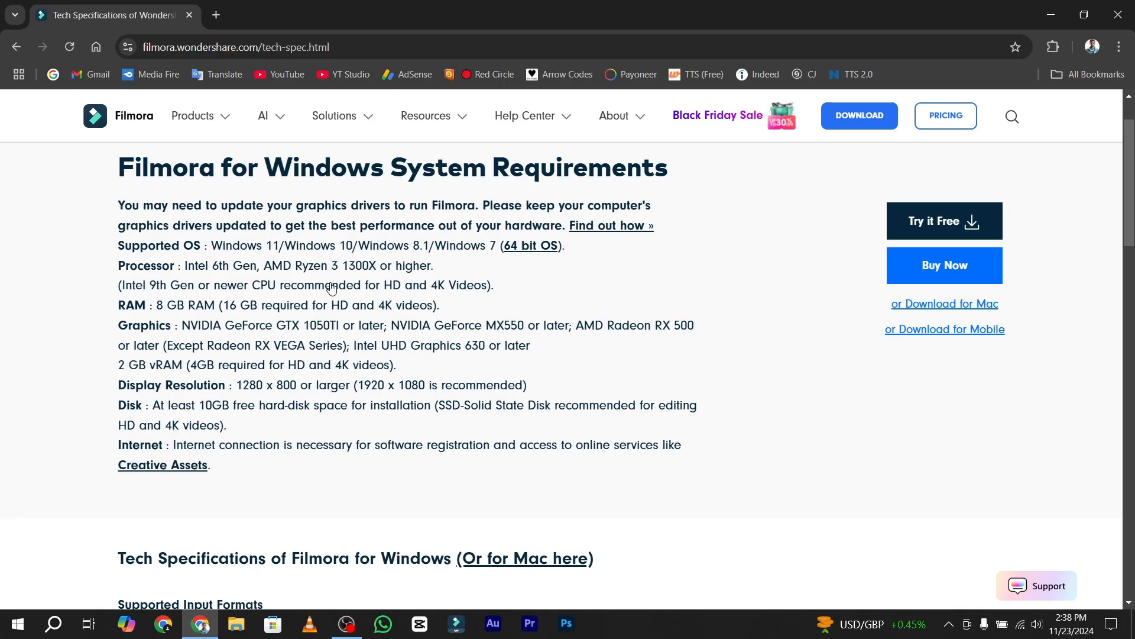
mouse_move(168, 318)
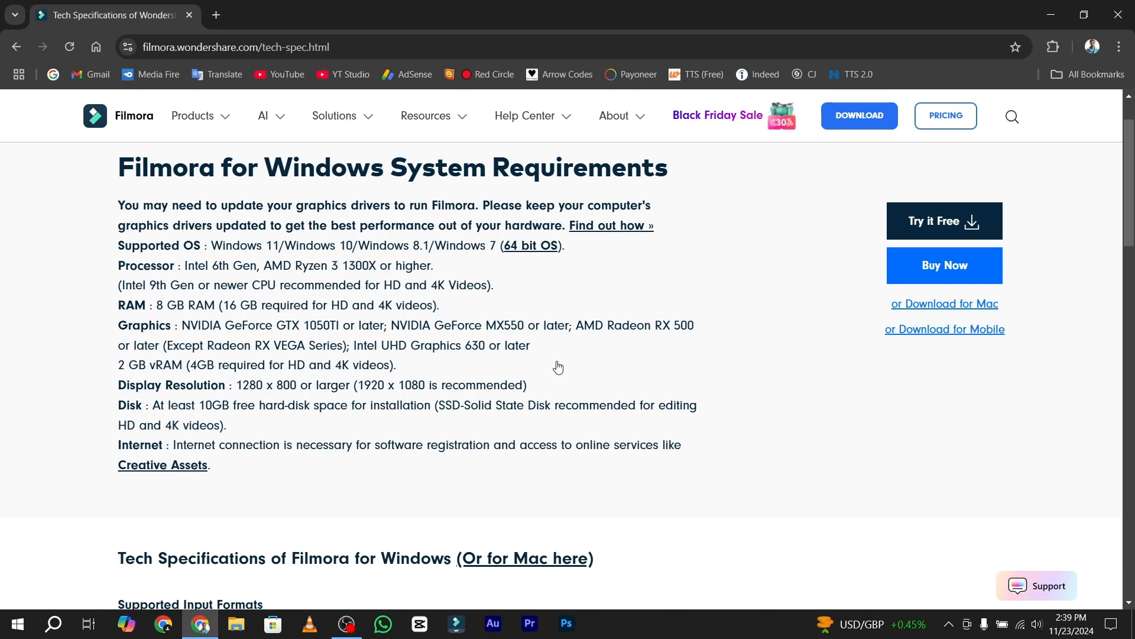
mouse_move(610, 338)
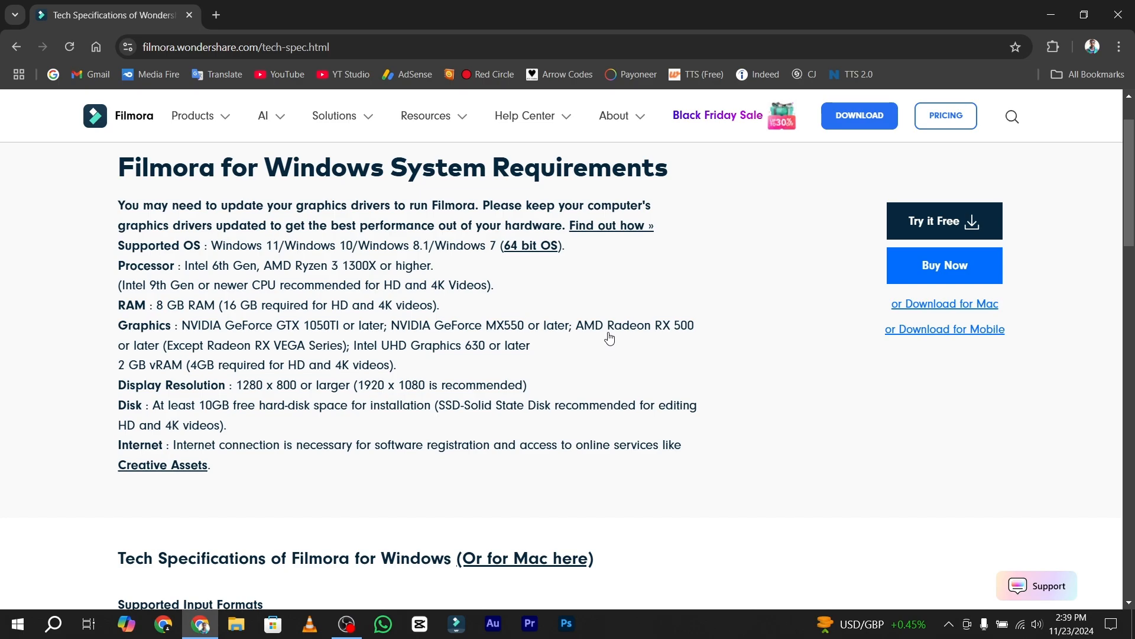
mouse_move(513, 354)
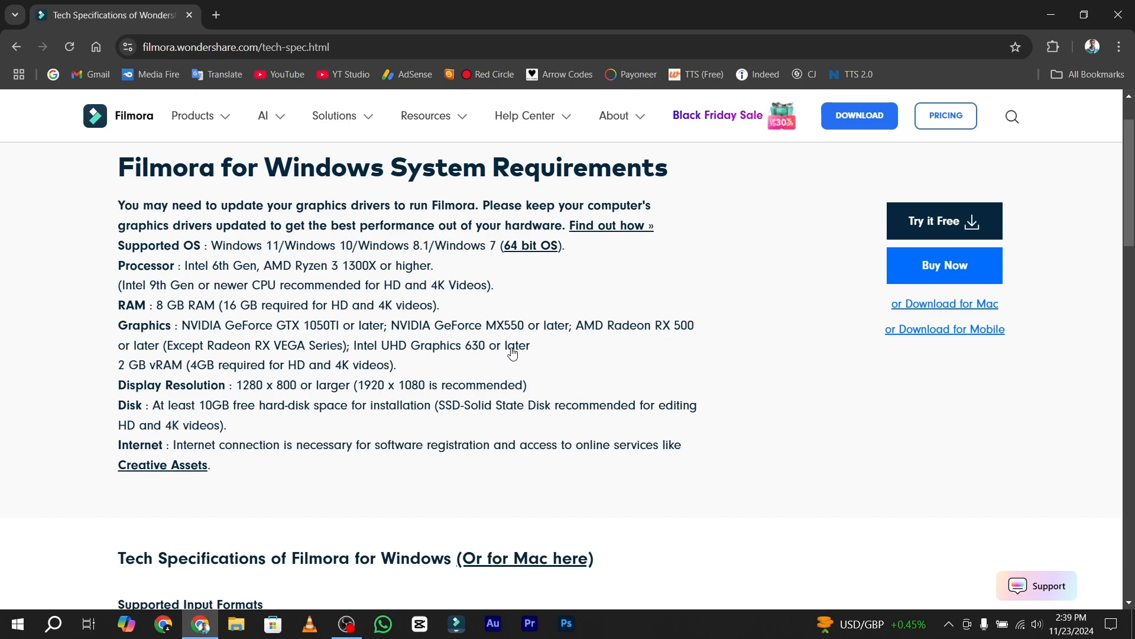
mouse_move(493, 365)
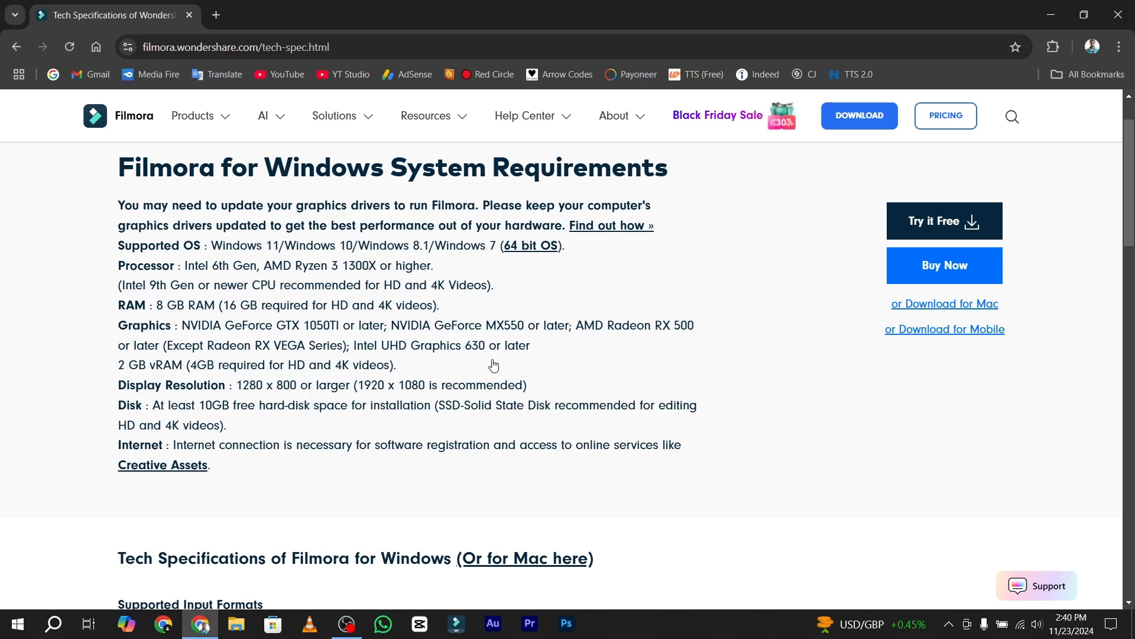
mouse_move(241, 423)
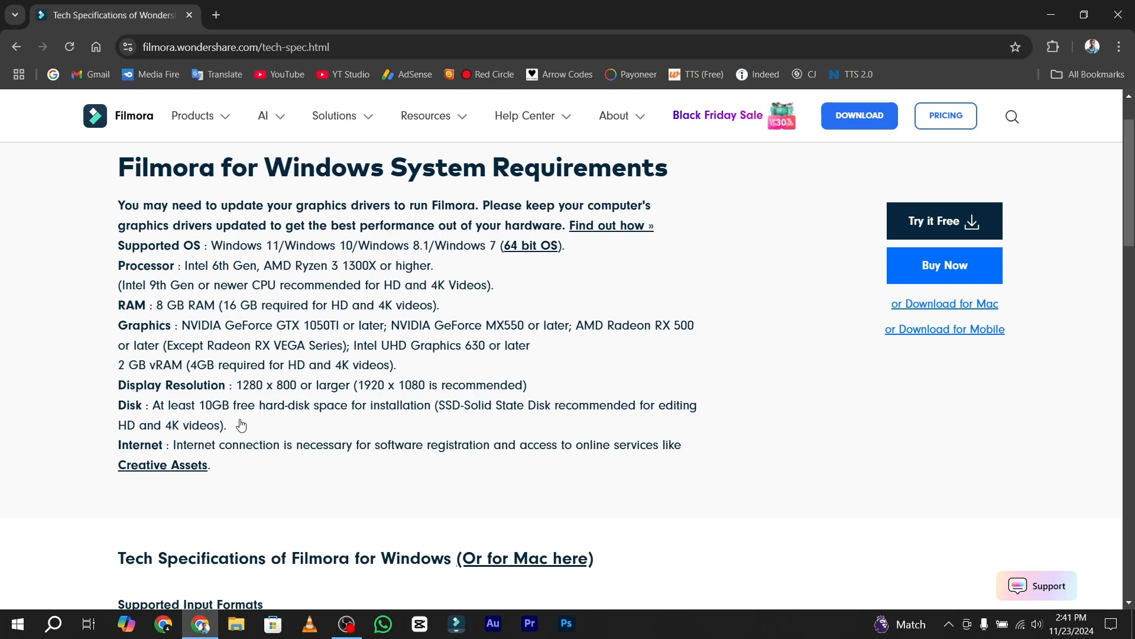
mouse_move(270, 383)
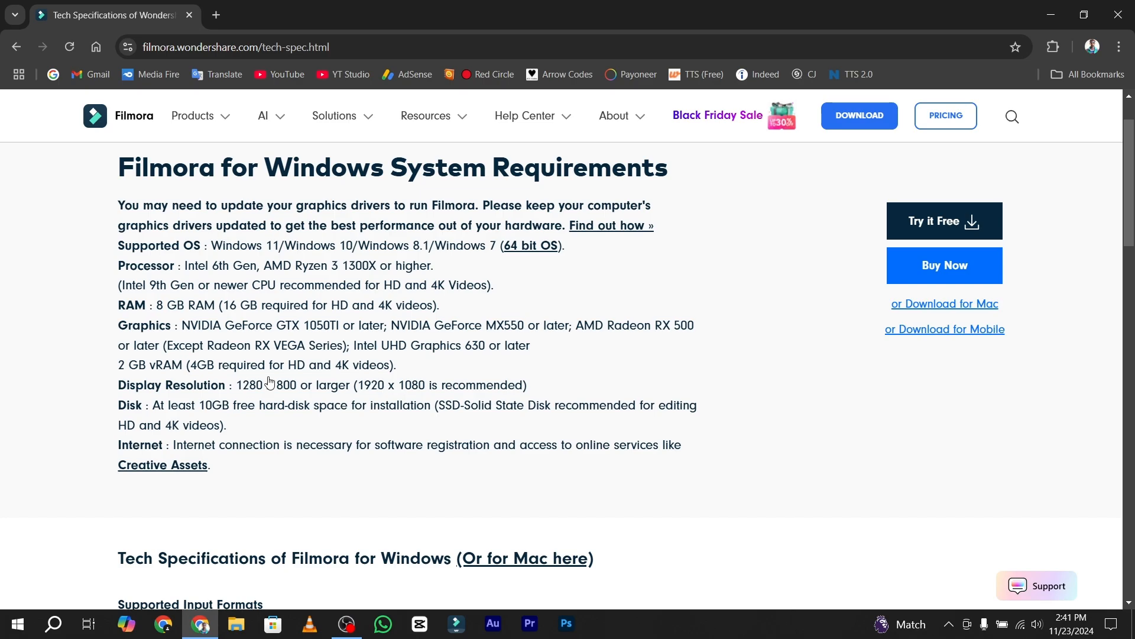